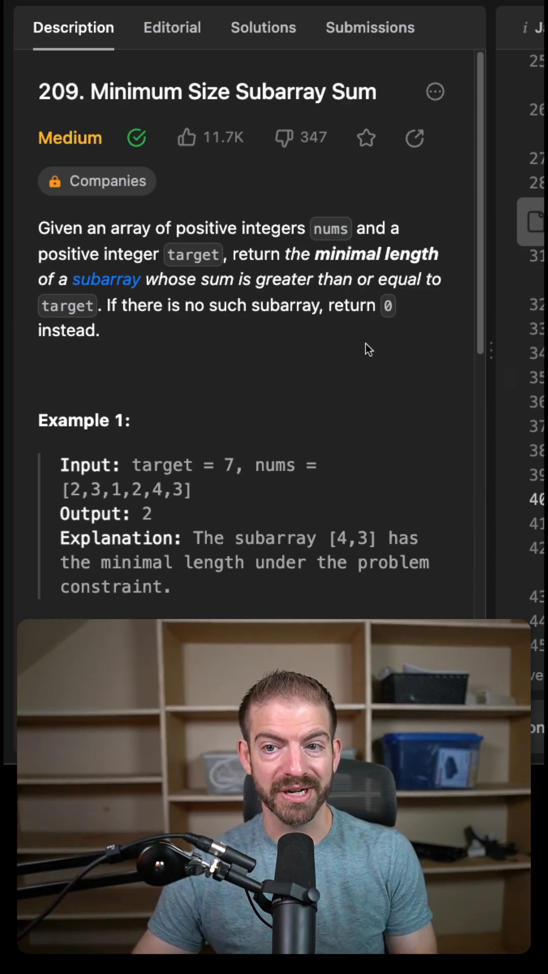
{"action": "scroll", "scroll_direction": "down", "scroll_amount": 3}
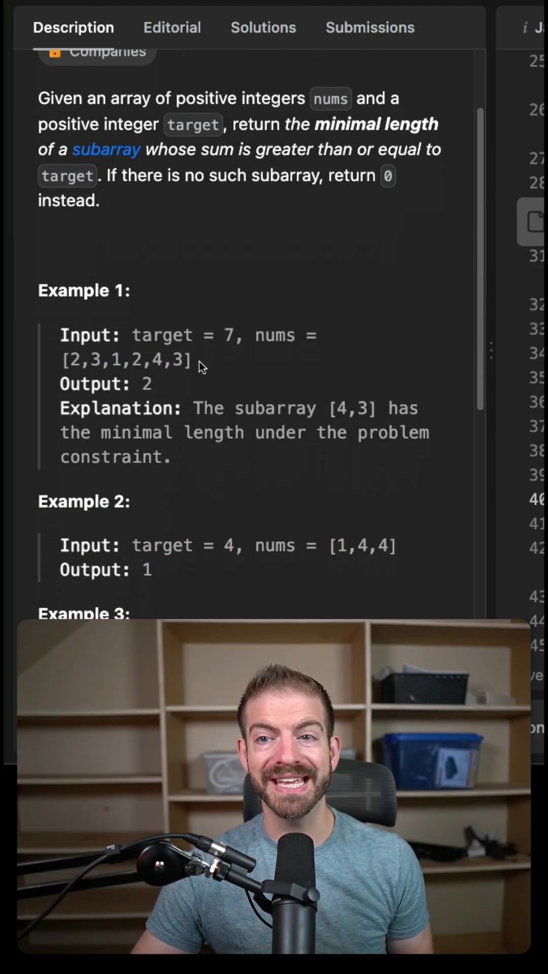
{"action": "mouse_move", "coordinate": [107, 381]}
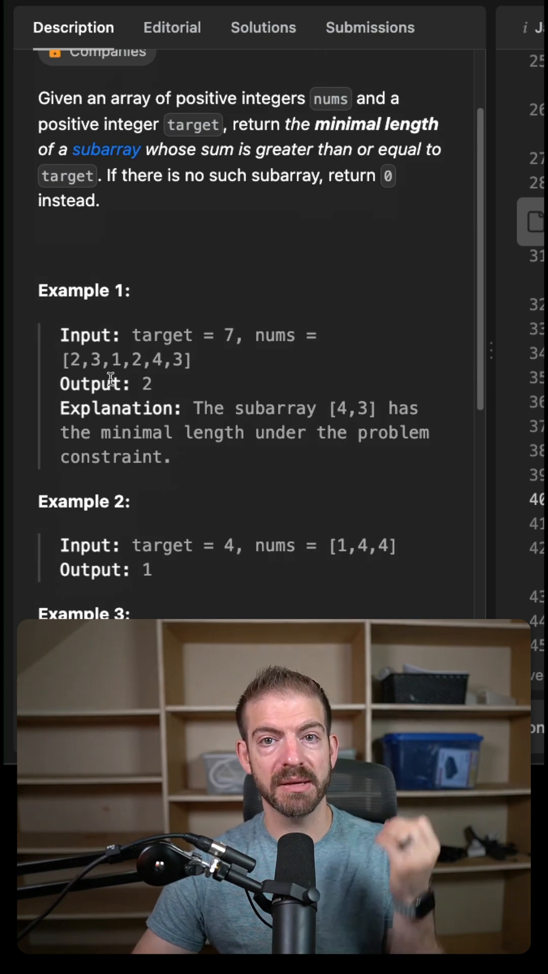
{"action": "mouse_move", "coordinate": [229, 335]}
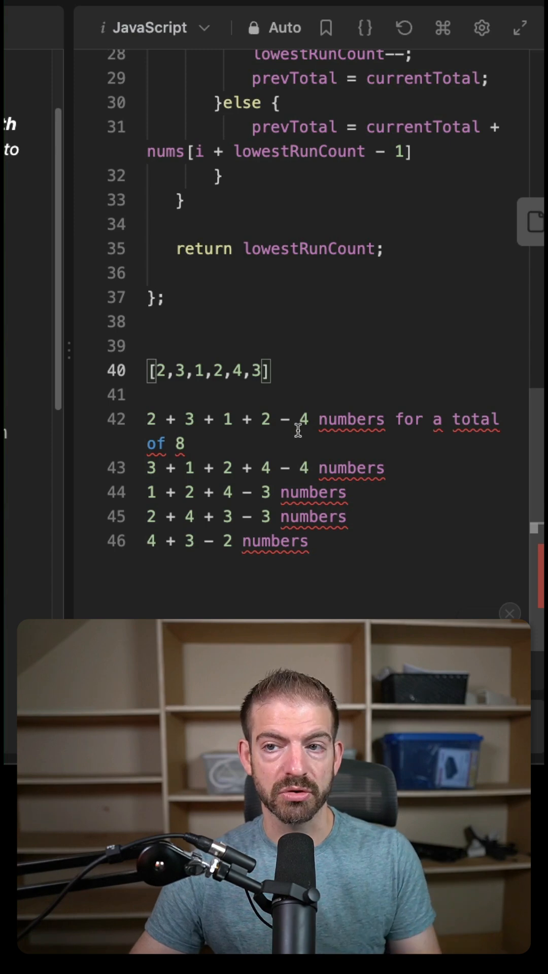
{"action": "left_click_drag", "start_coordinate": [301, 419], "coordinate": [437, 418]}
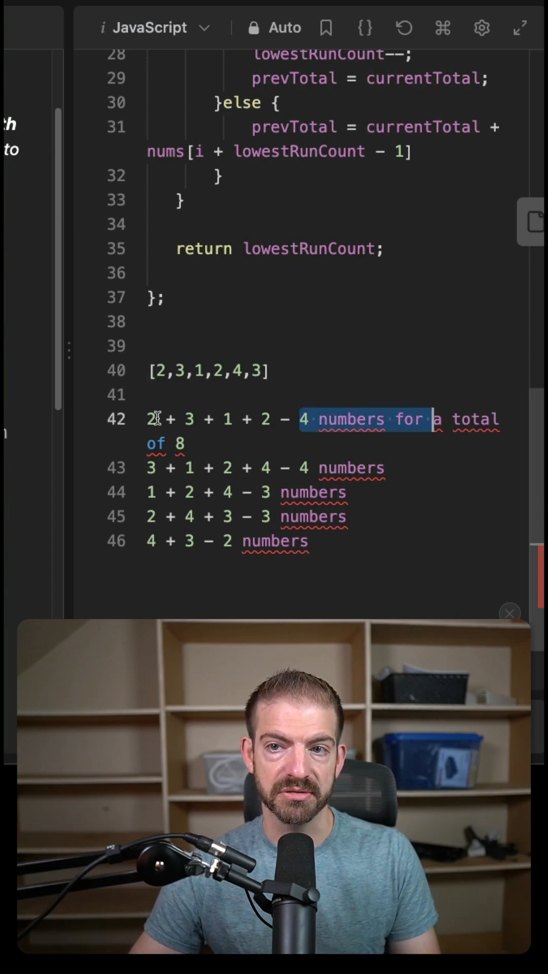
{"action": "left_click", "coordinate": [175, 371]}
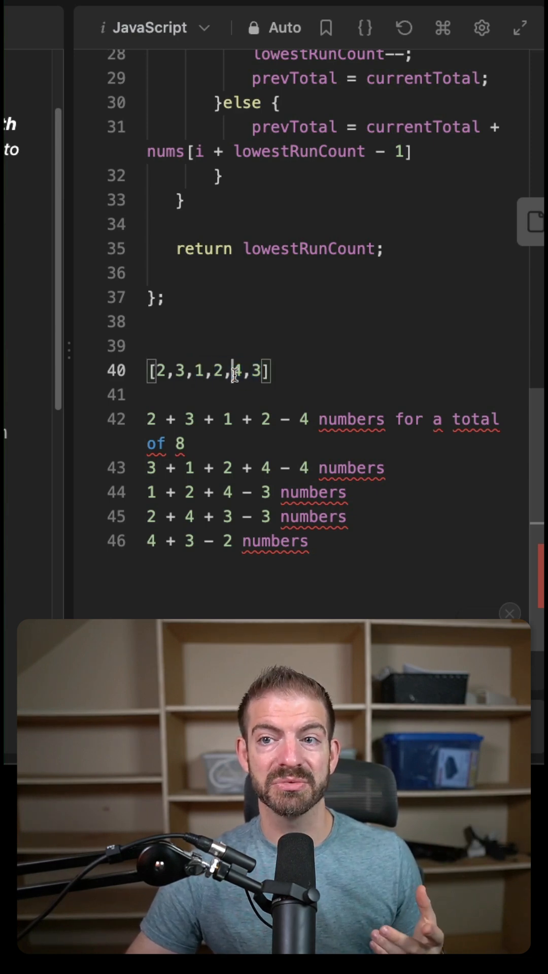
{"action": "left_click_drag", "start_coordinate": [233, 371], "coordinate": [263, 370]}
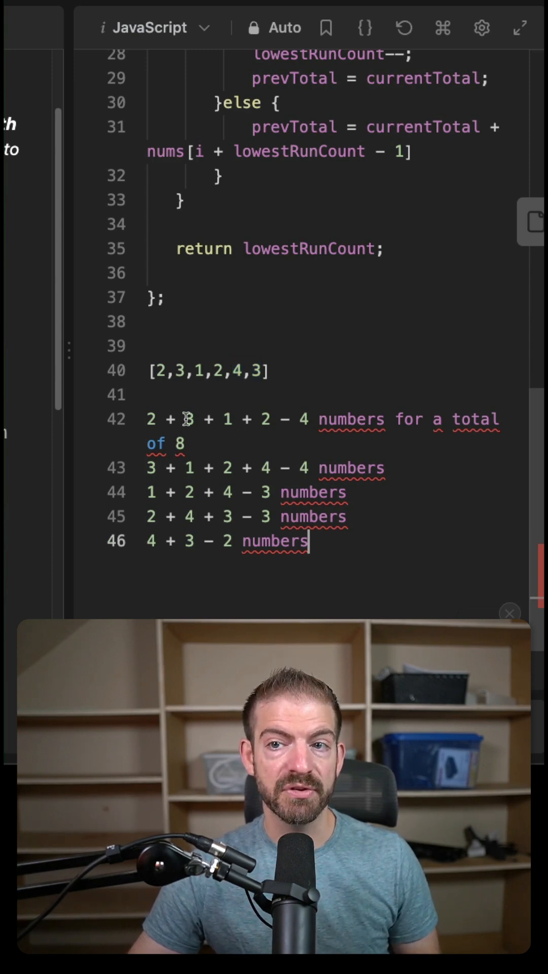
{"action": "left_click_drag", "start_coordinate": [183, 419], "coordinate": [269, 420]}
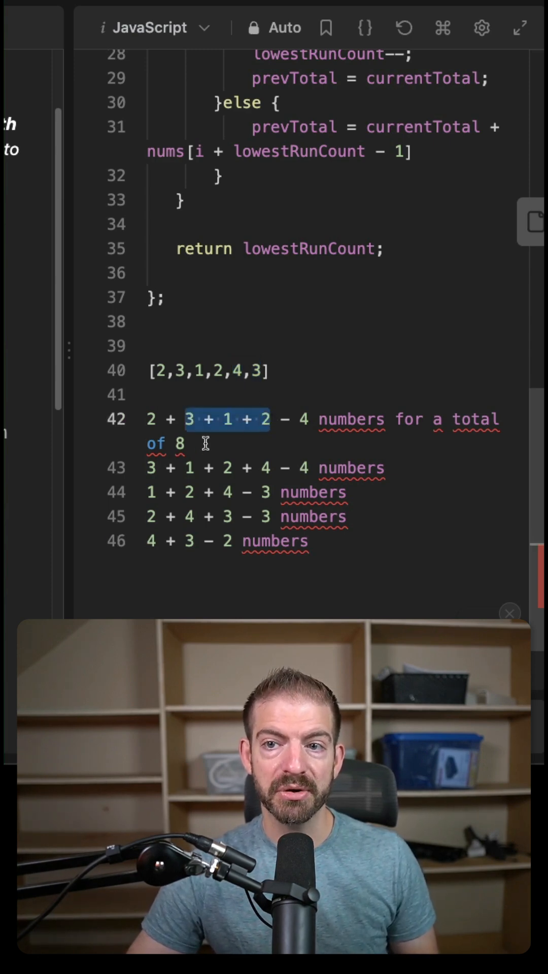